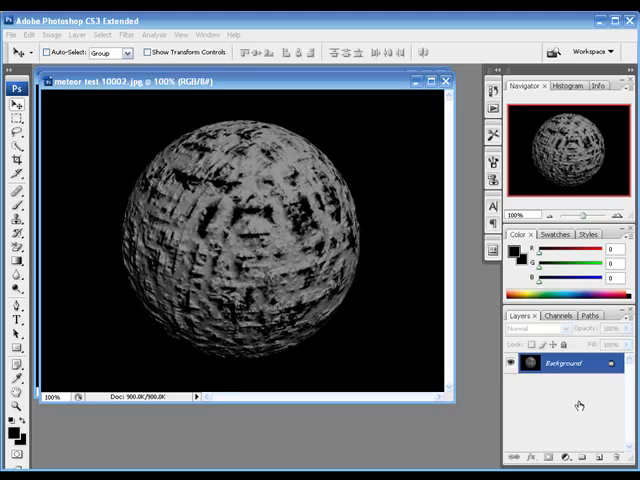
pyautogui.moveTo(366, 365)
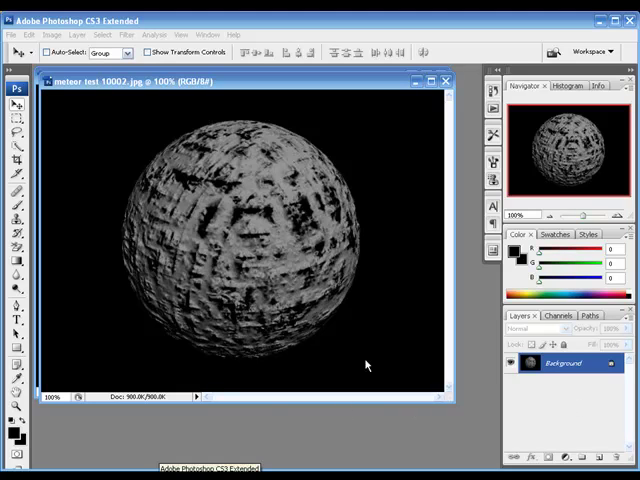
pyautogui.moveTo(277, 365)
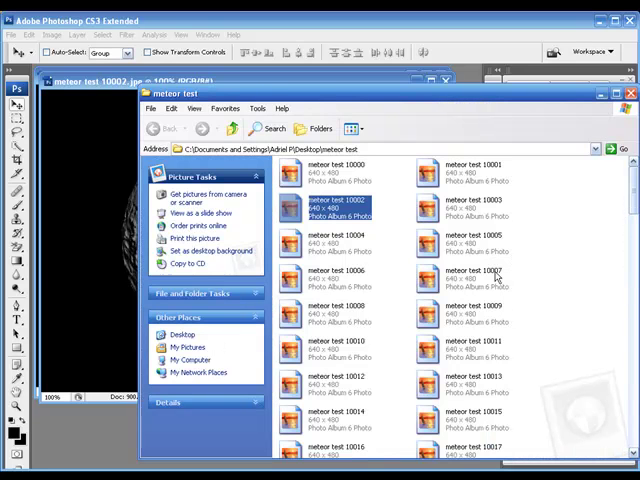
pyautogui.moveTo(358, 172)
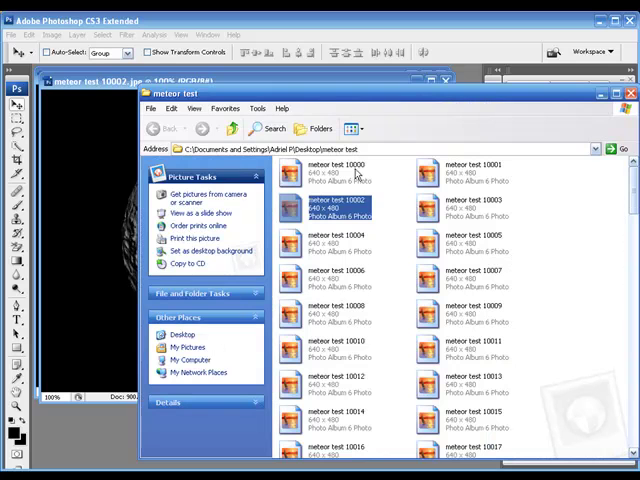
pyautogui.moveTo(330, 183)
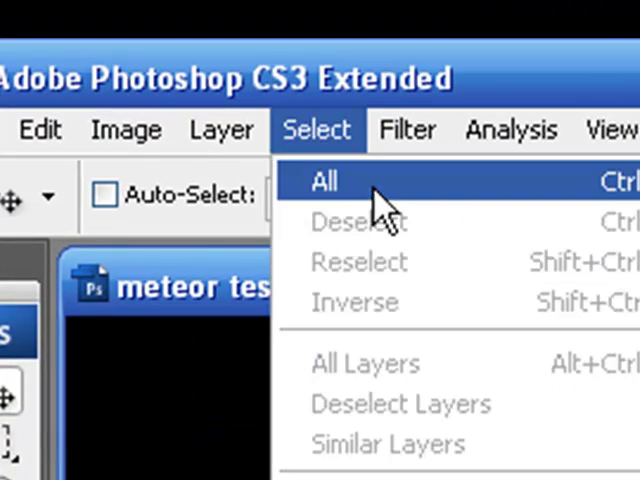
# Step: Select the entire canvas of the meteor test 10000 render with Select > All
pyautogui.click(322, 181)
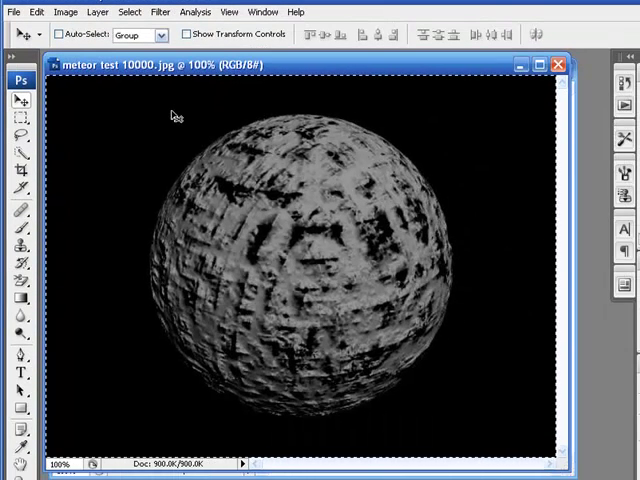
pyautogui.moveTo(179, 235)
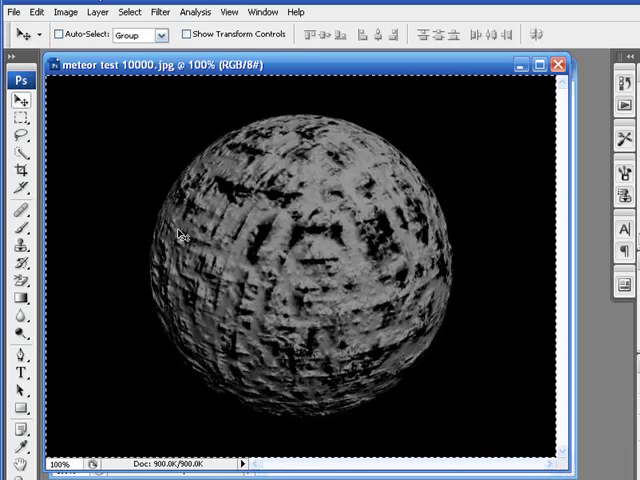
pyautogui.moveTo(332, 262)
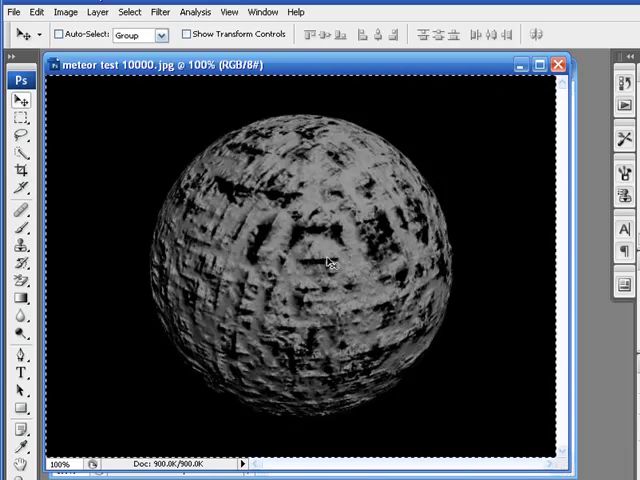
pyautogui.moveTo(578, 288)
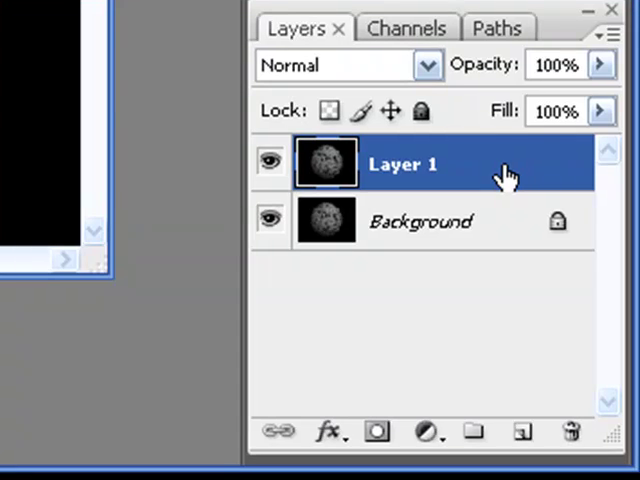
pyautogui.moveTo(483, 175)
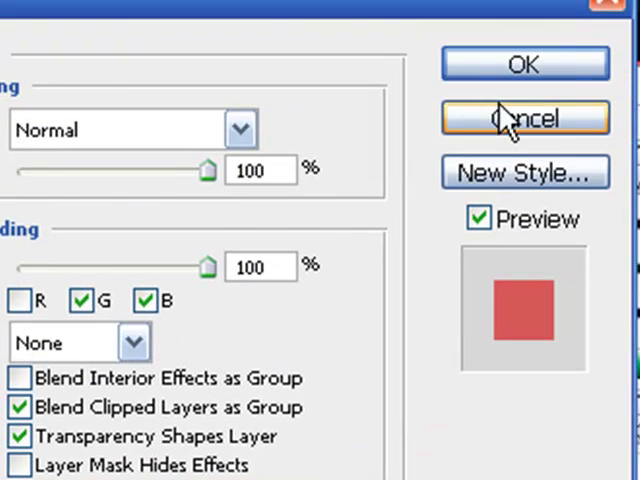
# Step: Confirm Layer 1's blending options with the red channel excluded
pyautogui.click(525, 118)
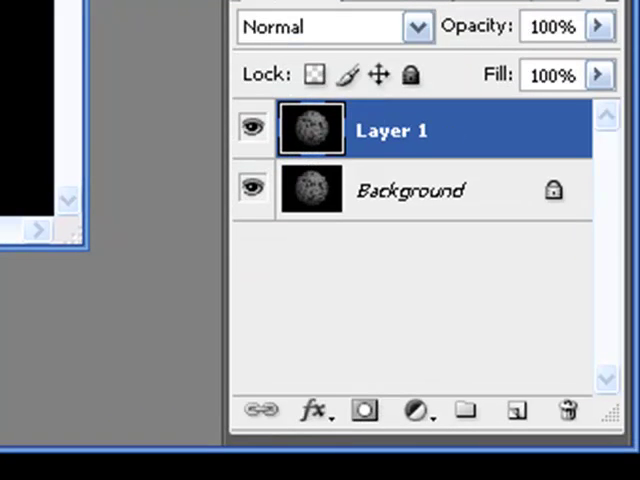
pyautogui.moveTo(450, 255)
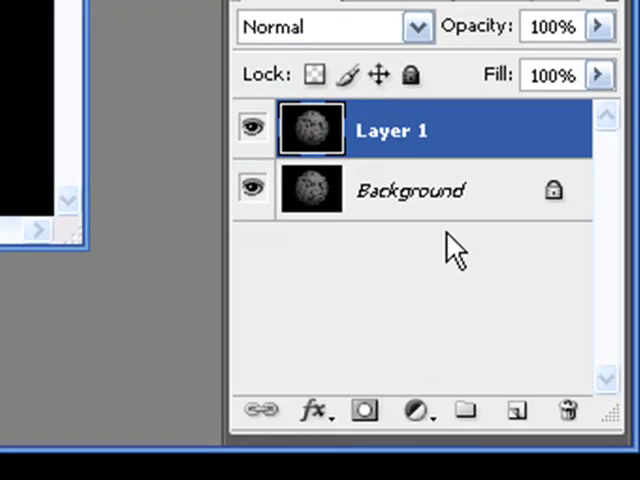
# Step: Convert the locked Background layer into a regular layer named Layer 0
pyautogui.click(410, 190)
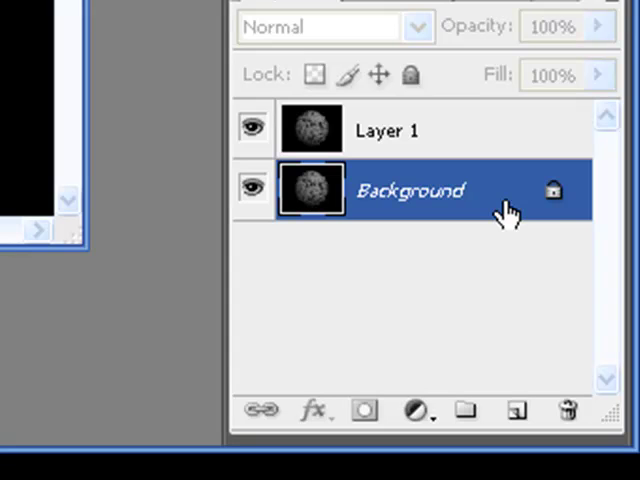
pyautogui.moveTo(510, 215)
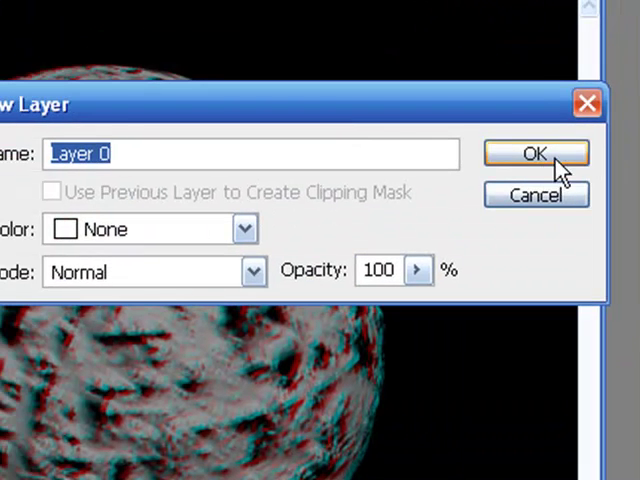
pyautogui.click(535, 153)
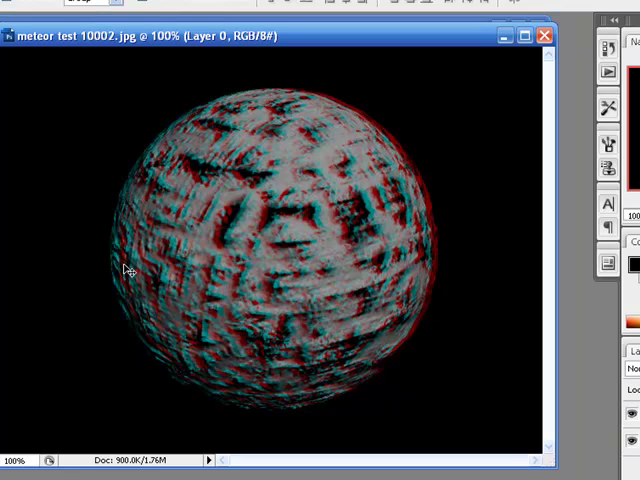
pyautogui.moveTo(56, 260)
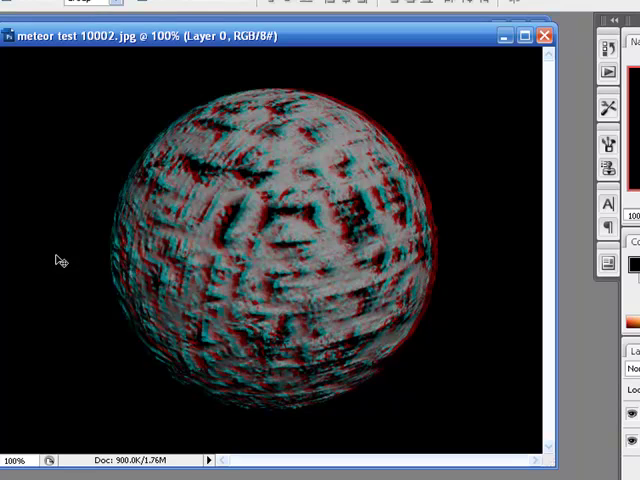
pyautogui.moveTo(114, 323)
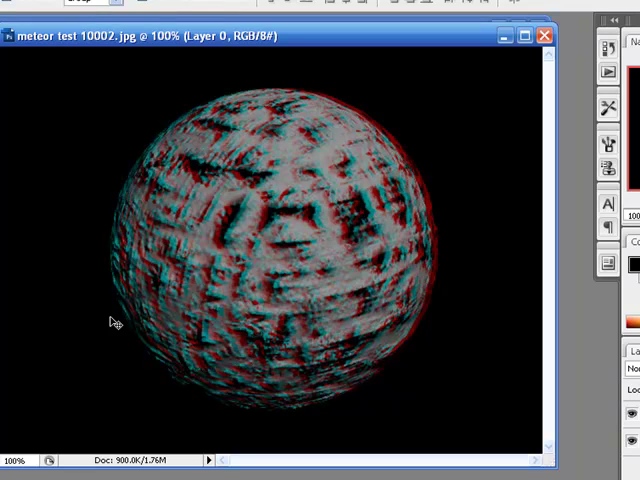
pyautogui.moveTo(27, 79)
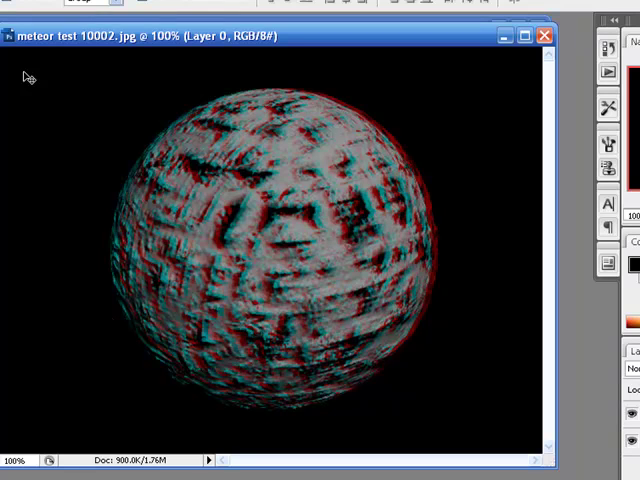